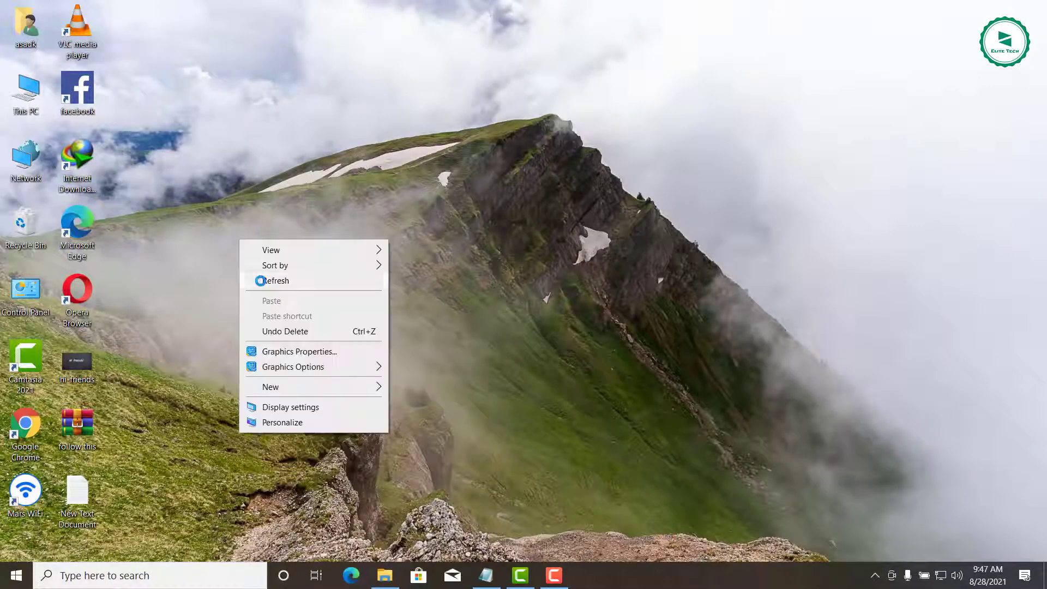
Step: Locate the WinToHDD_Free installer inside the Software folder on drive E:
click(793, 28)
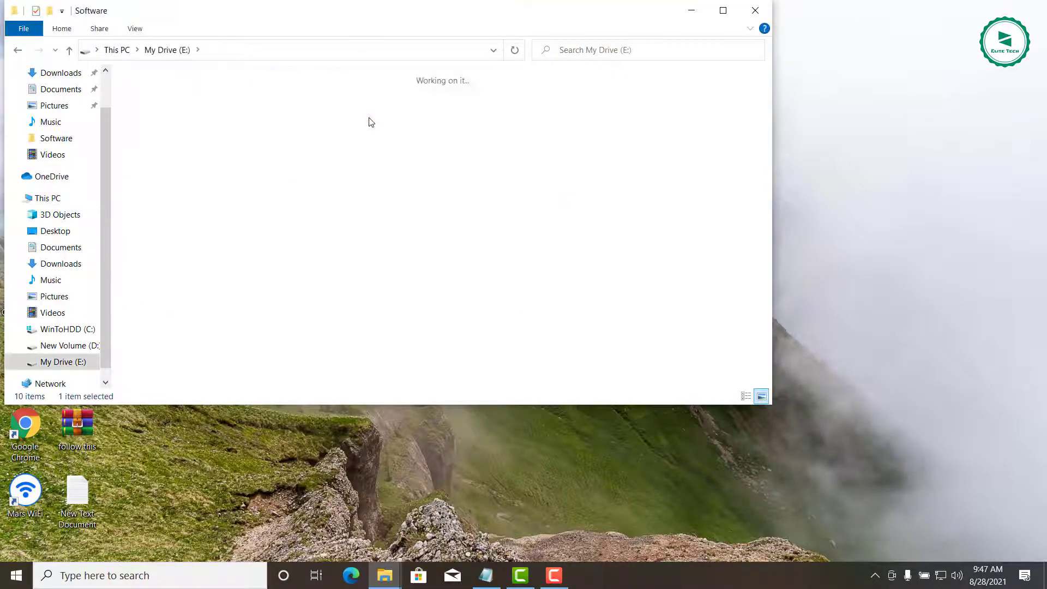
double_click(56, 138)
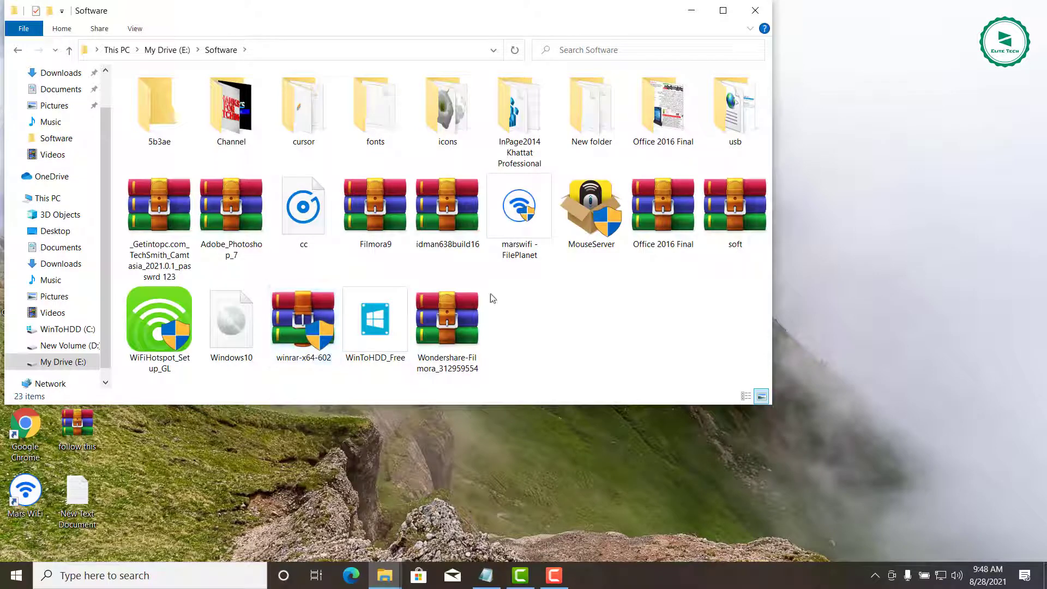
click(374, 320)
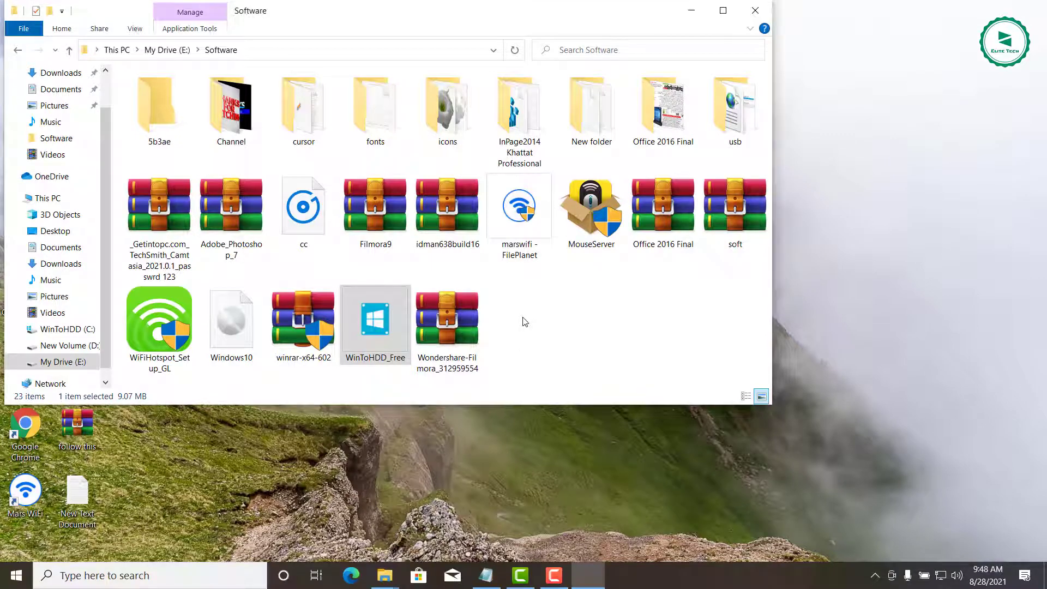
Step: Run WinToHDD setup to see the C:\Program Files\Hasleo\WinToHDD default, then cancel it
double_click(374, 321)
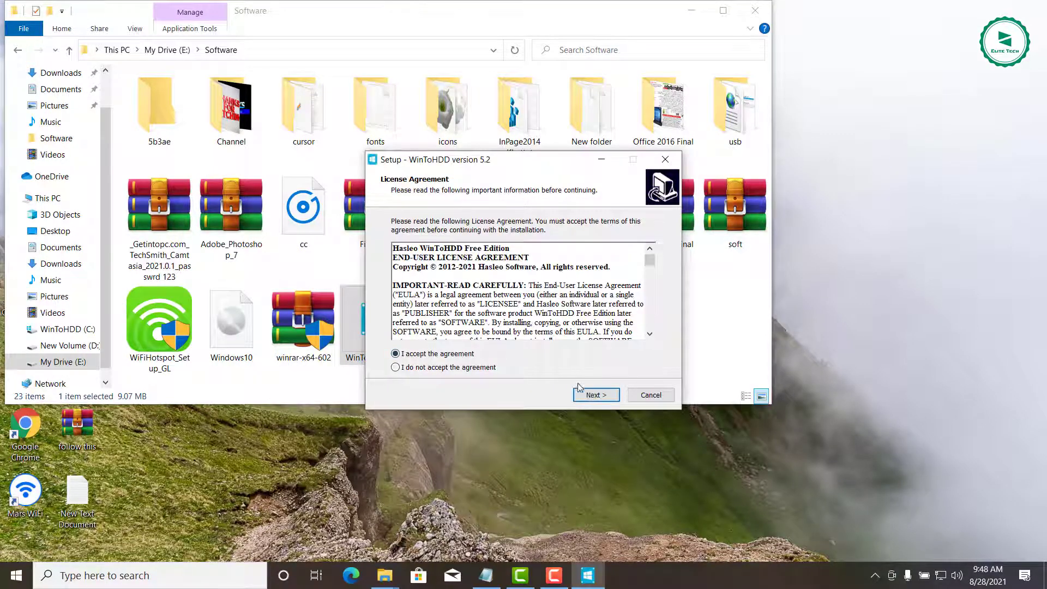
click(595, 394)
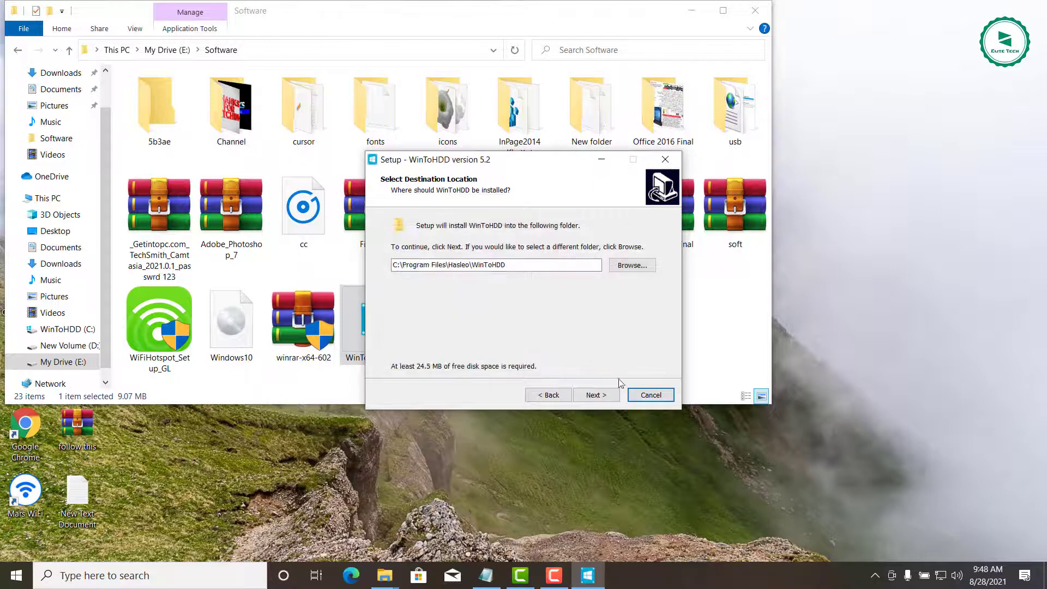
click(650, 395)
text(reg)
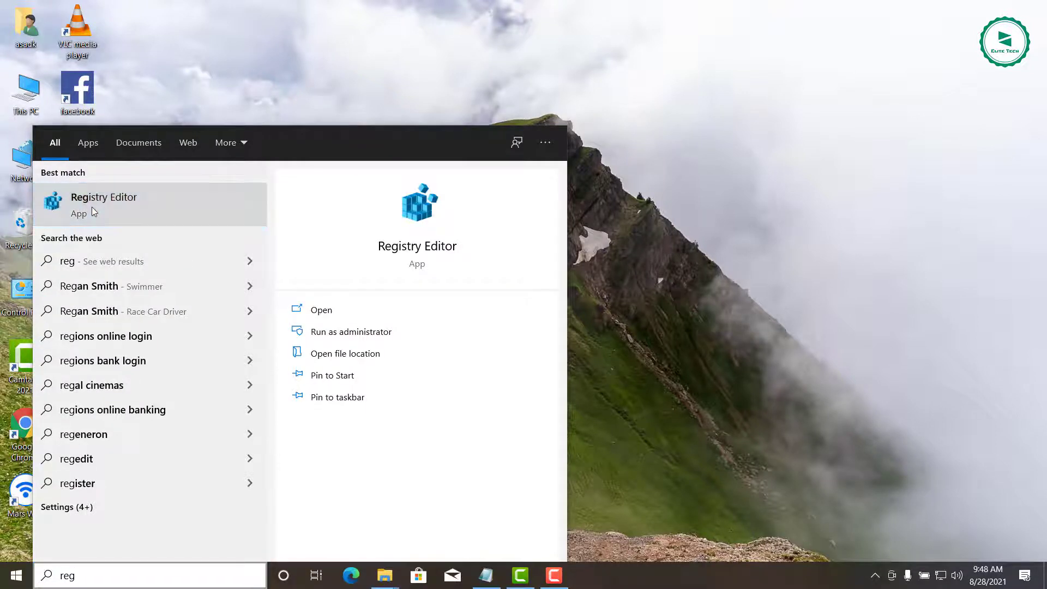
Step: Start Registry Editor from the 'reg' search results
click(103, 204)
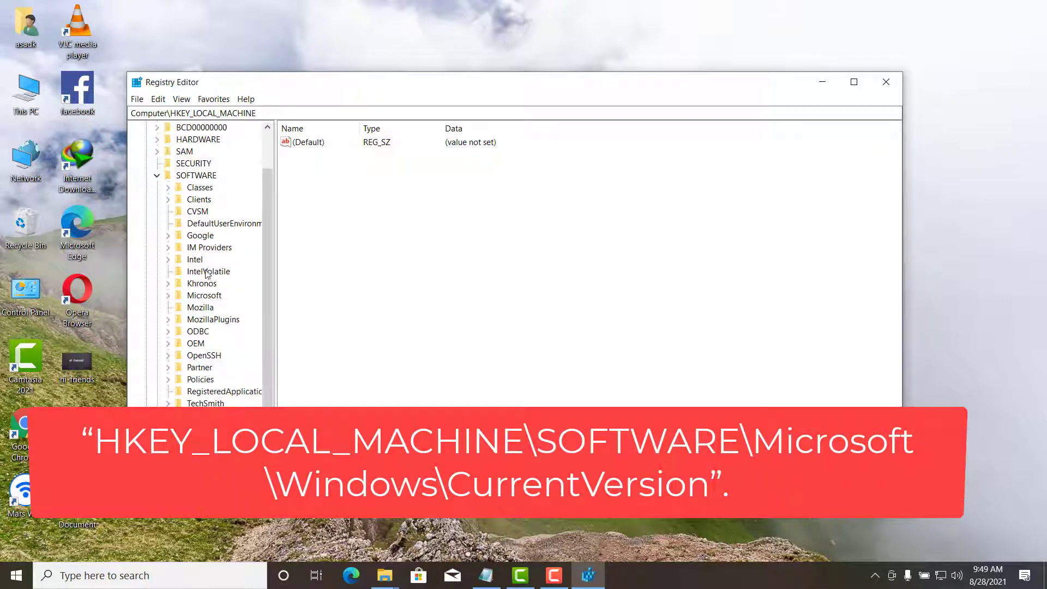
Step: Expand HKEY_LOCAL_MACHINE\SOFTWARE\Microsoft down to Windows and widen the key tree
click(204, 295)
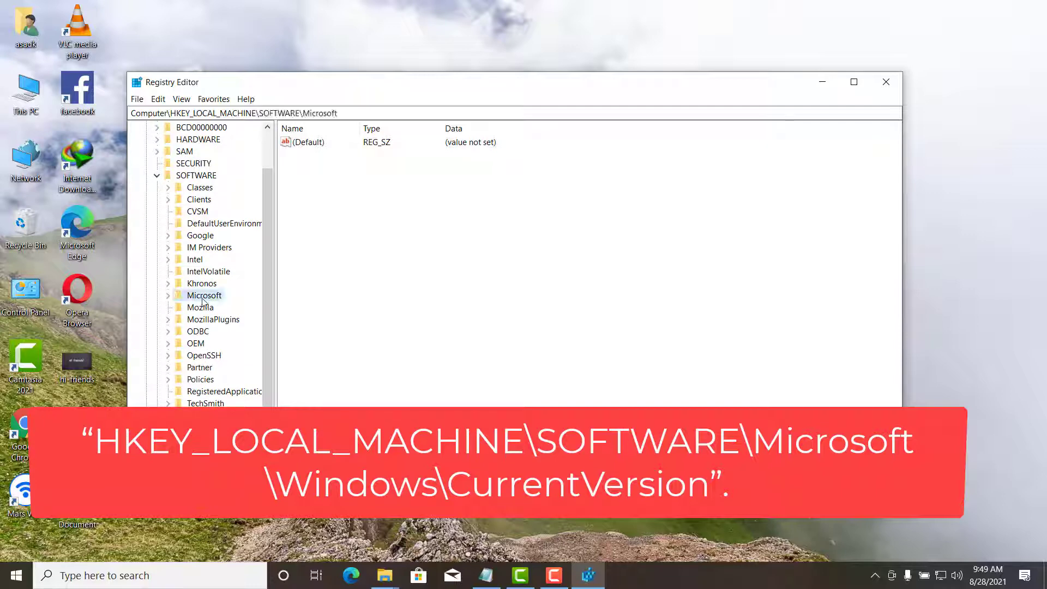
click(168, 296)
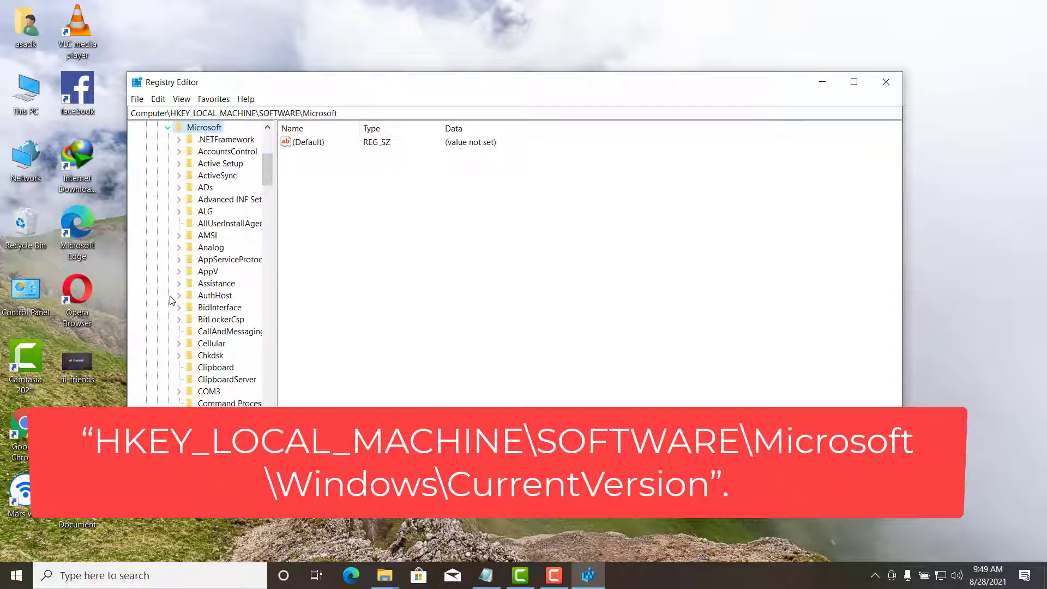
scroll(down, 3)
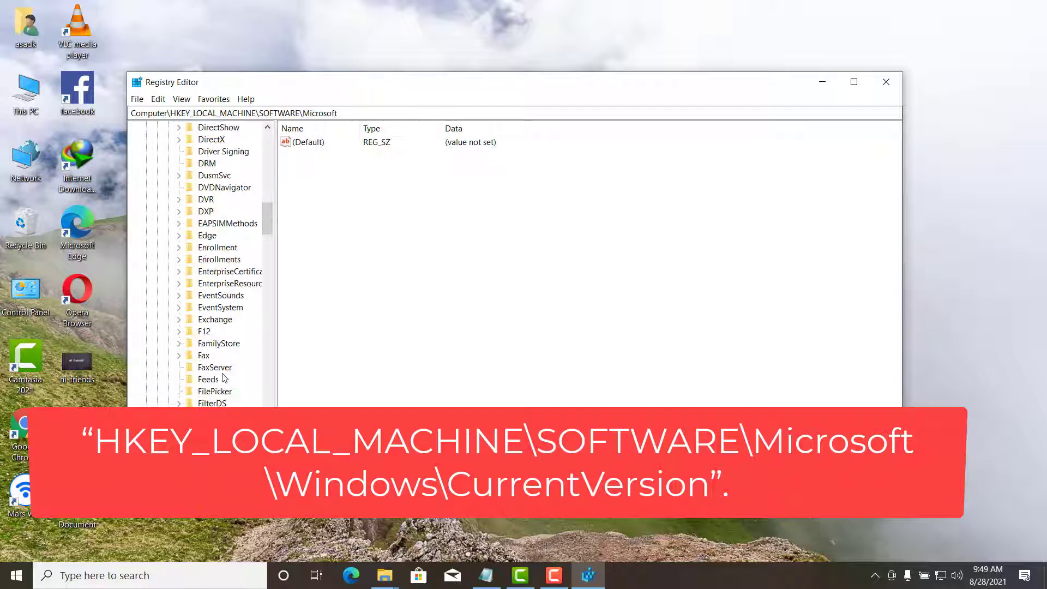
scroll(down, 3)
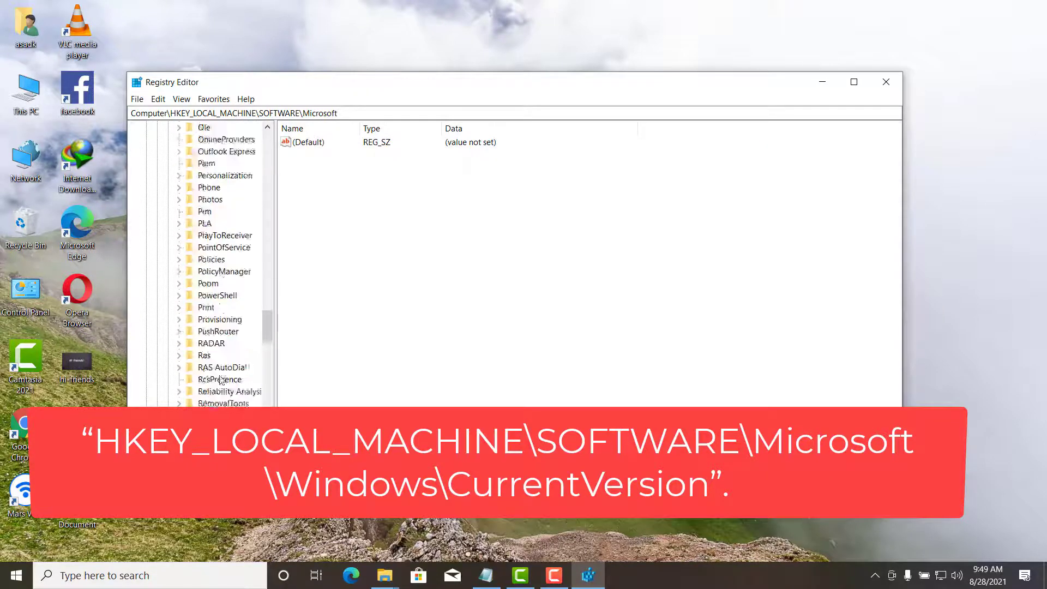
scroll(down, 3)
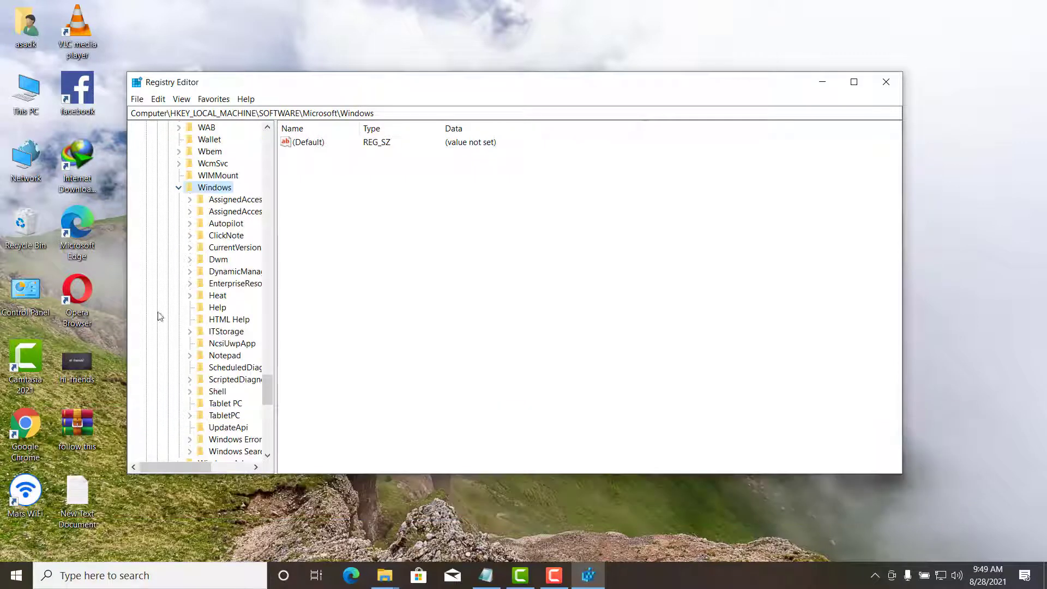
drag(274, 327, 314, 327)
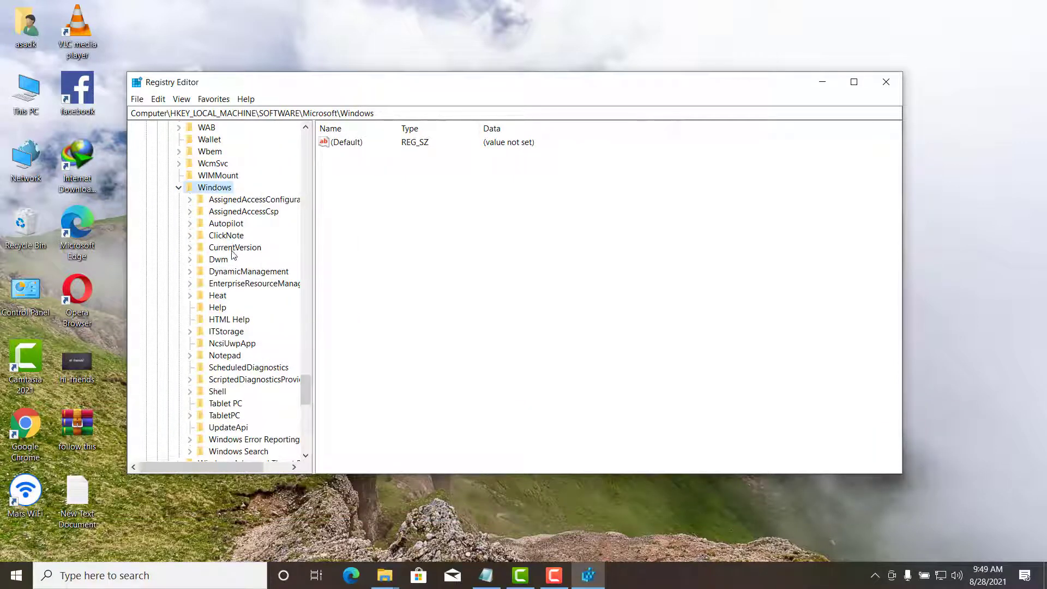
Step: Select the ProgramFilesDir value (C:\Program Files) under the CurrentVersion key
click(235, 248)
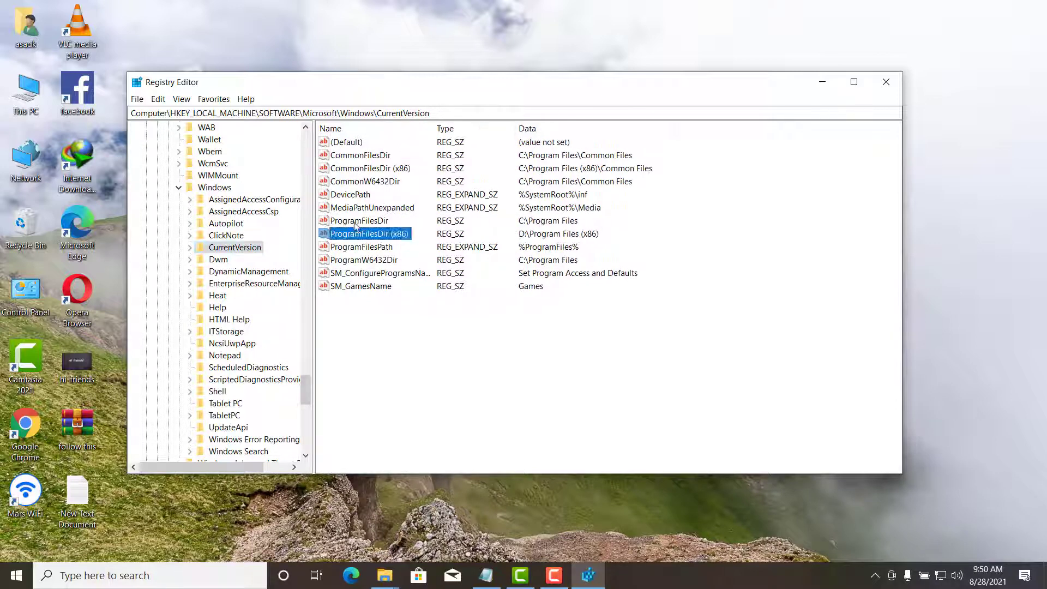
click(359, 220)
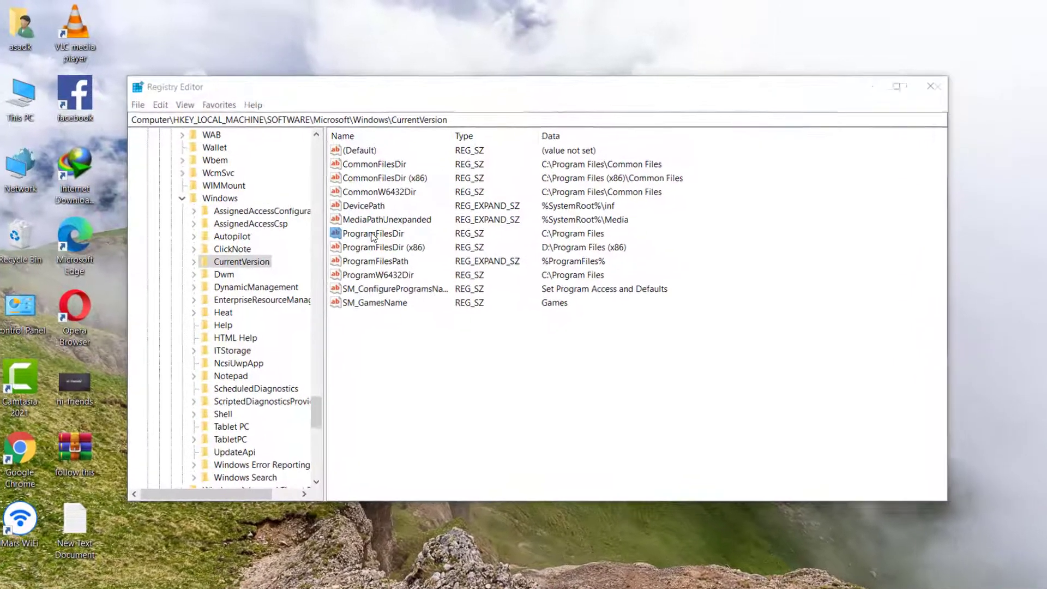
Step: Edit ProgramFilesDir's string data to D:\Program Files and confirm
double_click(375, 233)
text(D:\Program Files)
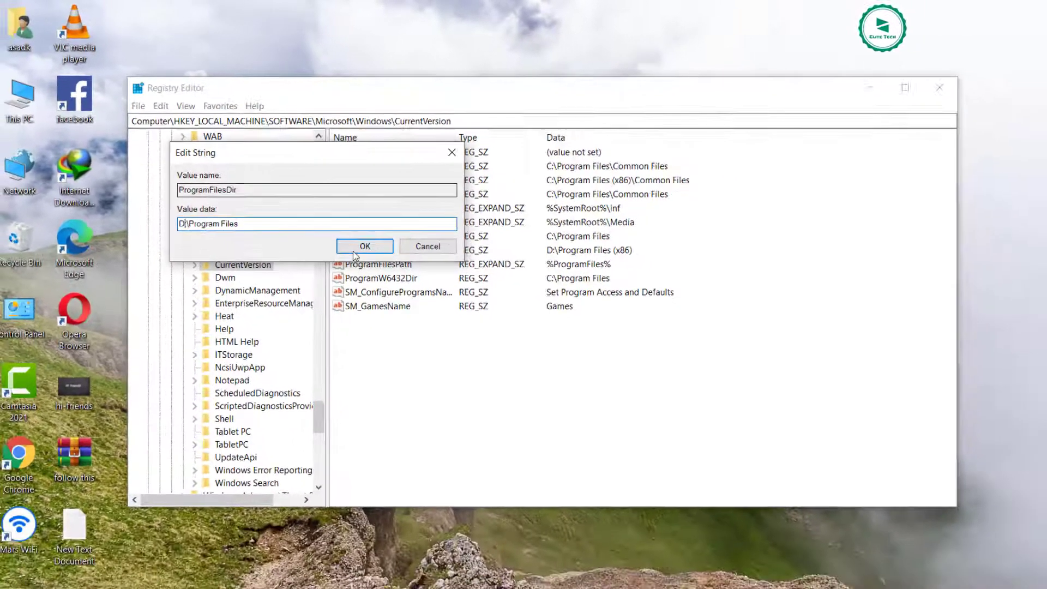
click(364, 246)
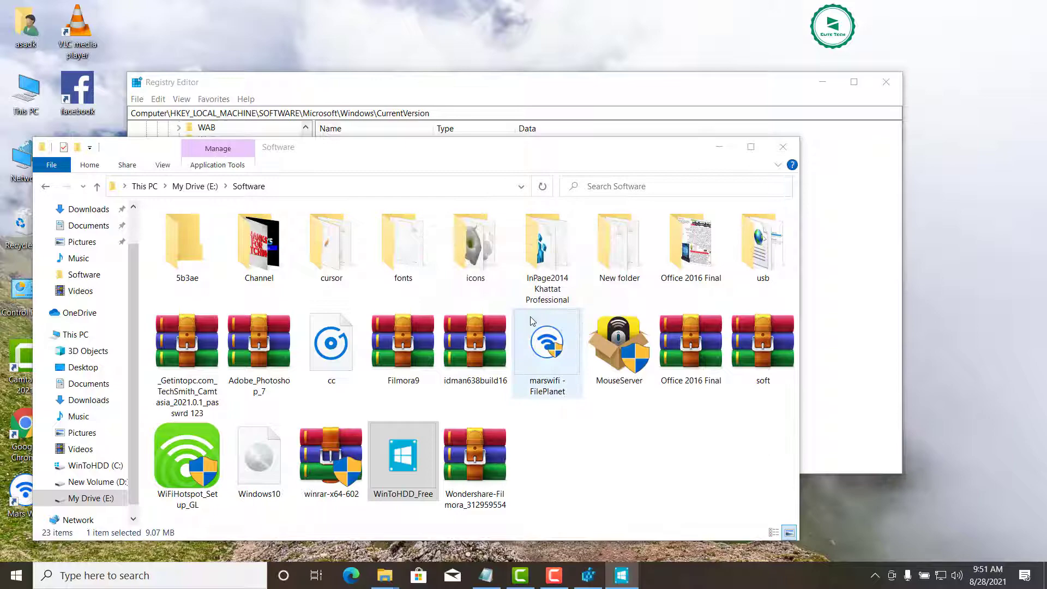
Step: Rerun WinToHDD setup to the destination page, now defaulting to D:\Program Files\Hasleo\WinToHDD
double_click(402, 457)
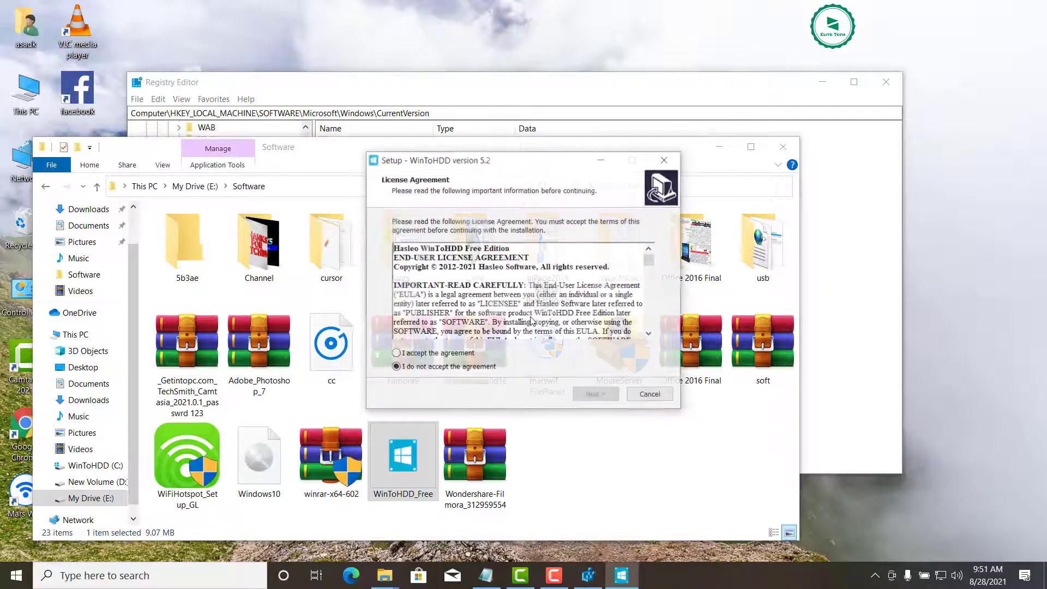
click(593, 394)
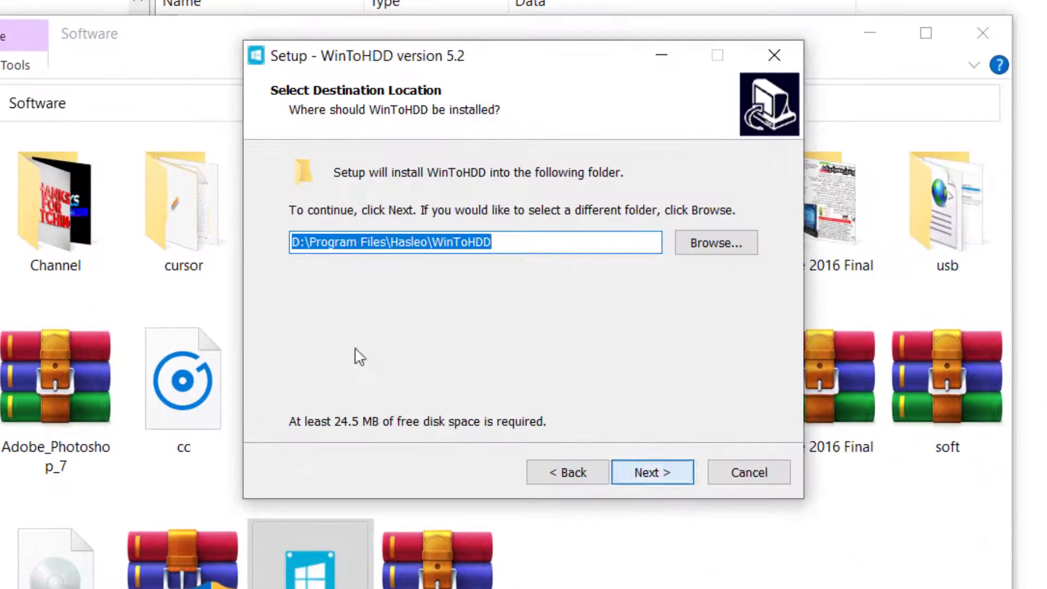